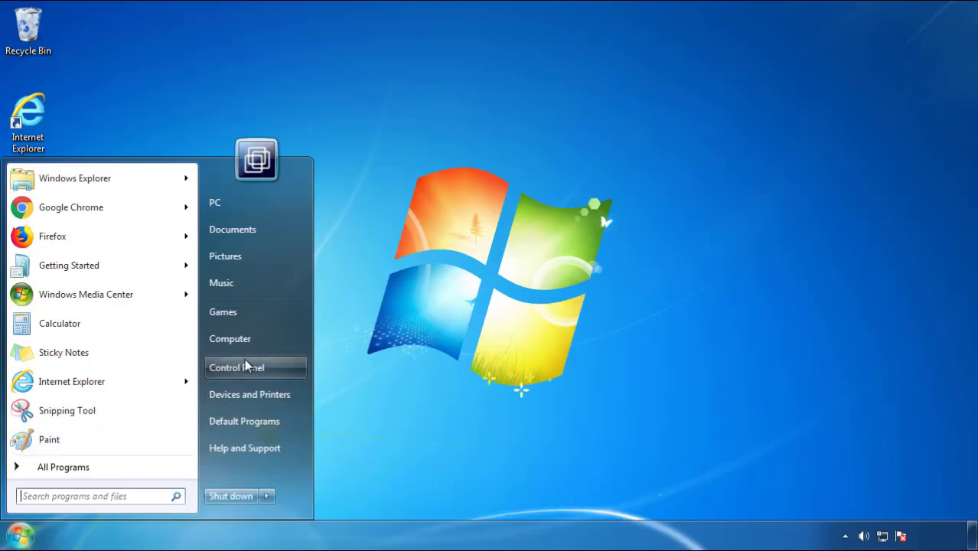
Step: Sort installed programs by install date and uninstall SearchMine 2.00
{"action": "left_click", "coordinate": [235, 368]}
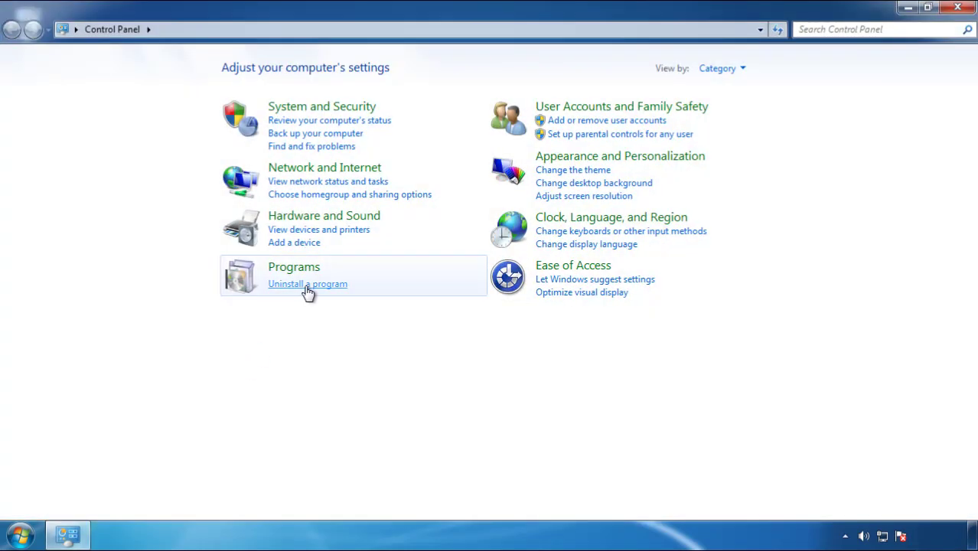
{"action": "left_click", "coordinate": [307, 284]}
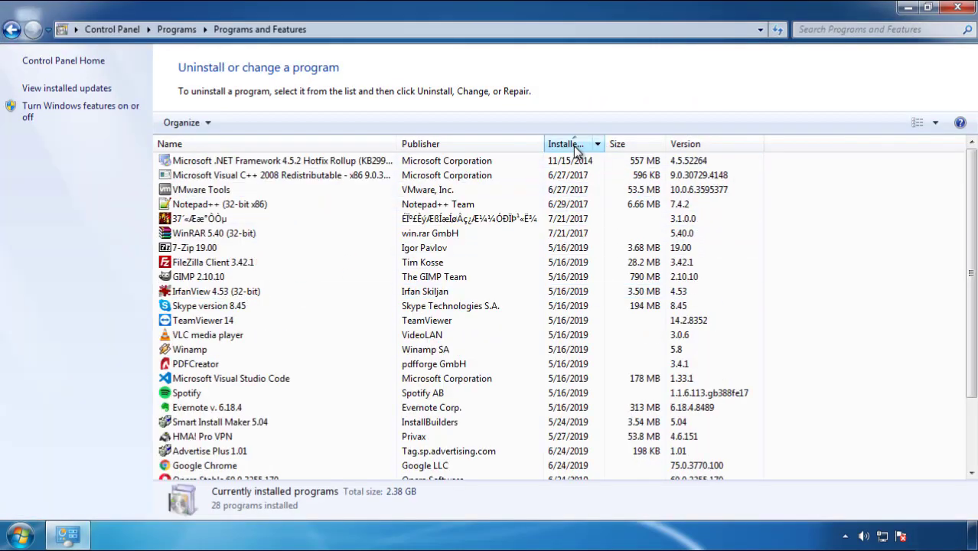
{"action": "left_click", "coordinate": [572, 144]}
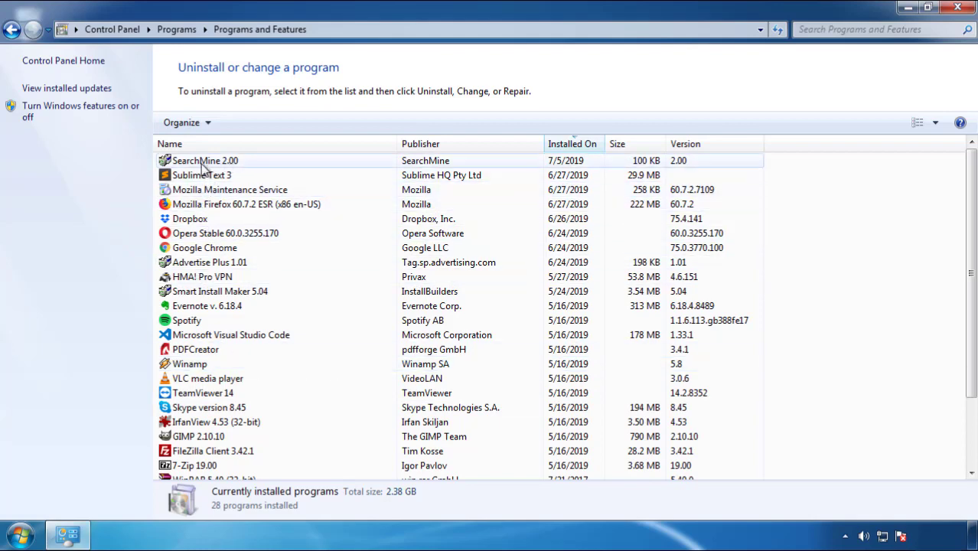
{"action": "left_click", "coordinate": [242, 123]}
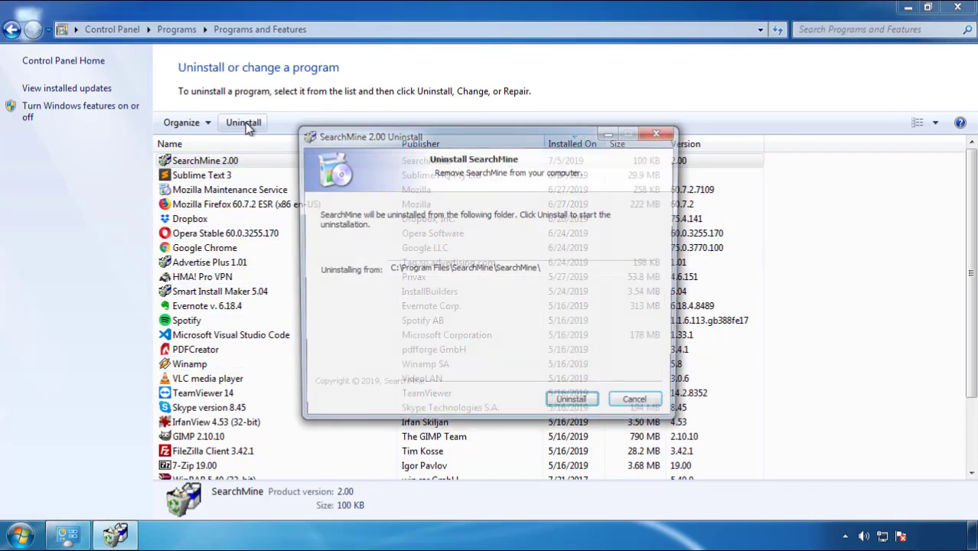
{"action": "left_click", "coordinate": [570, 399]}
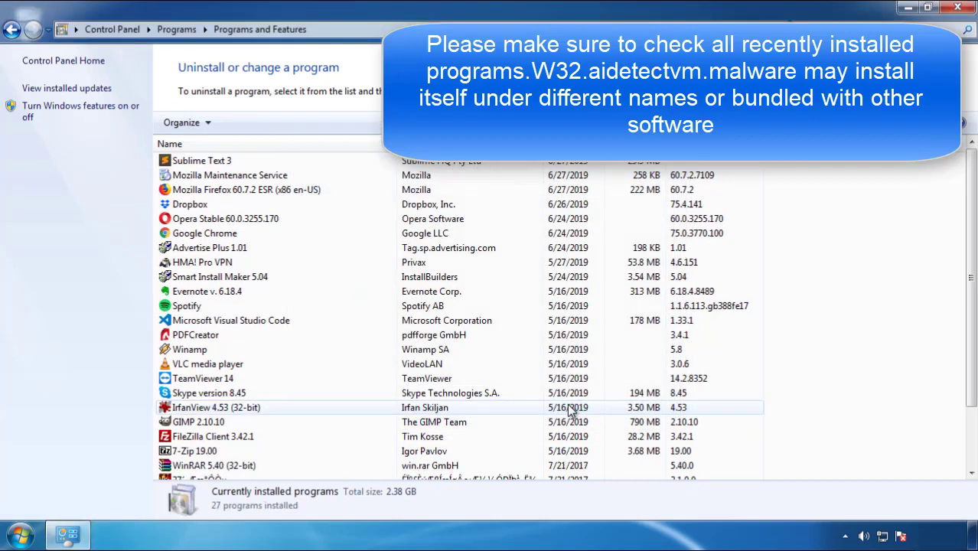
{"action": "left_click", "coordinate": [202, 378]}
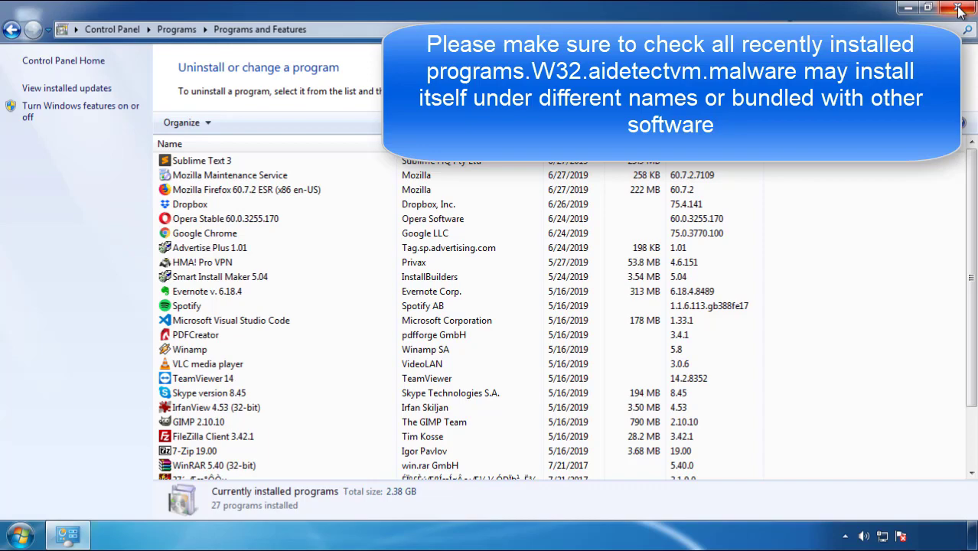
Step: Close the Programs and Features window
{"action": "left_click", "coordinate": [962, 8]}
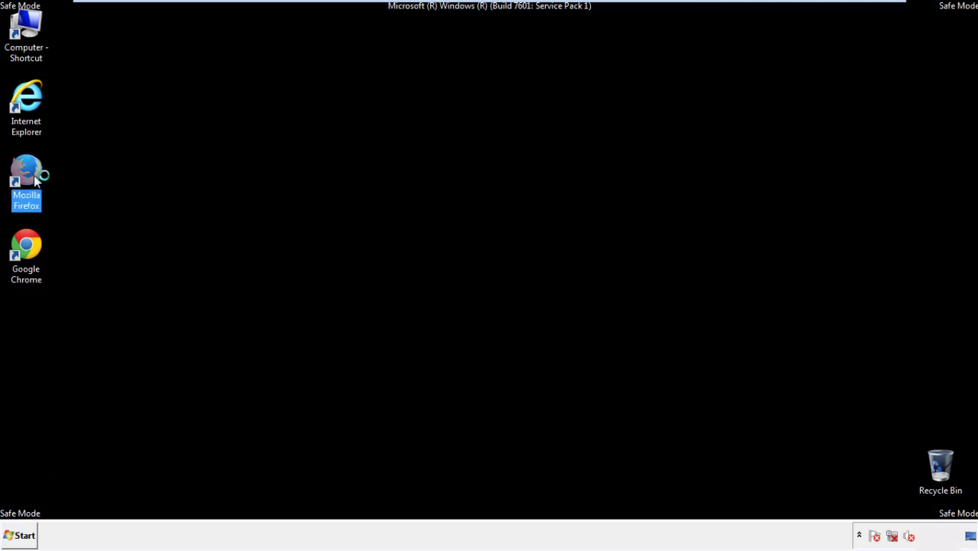
Step: Launch Firefox and clear Everything from its history, including site preferences
{"action": "double_click", "coordinate": [26, 172]}
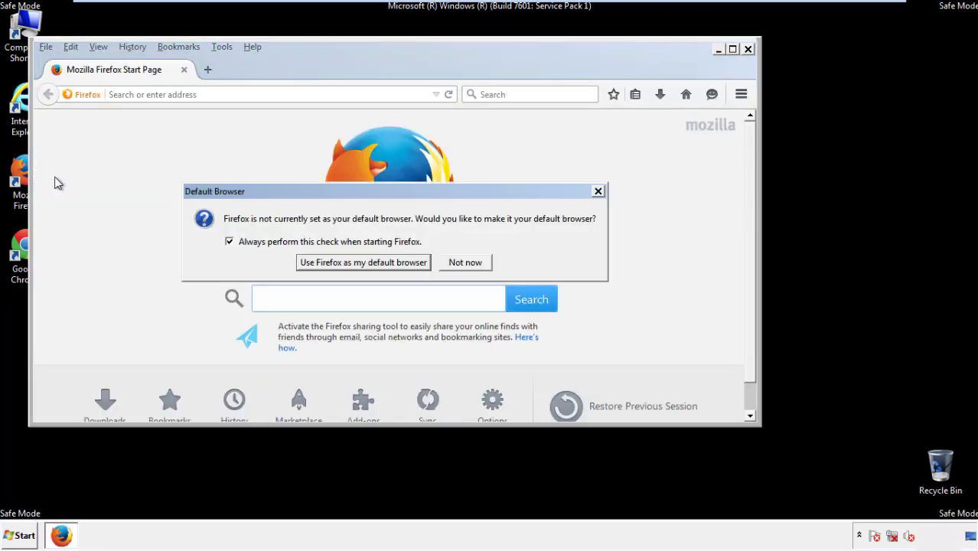
{"action": "left_click", "coordinate": [465, 262]}
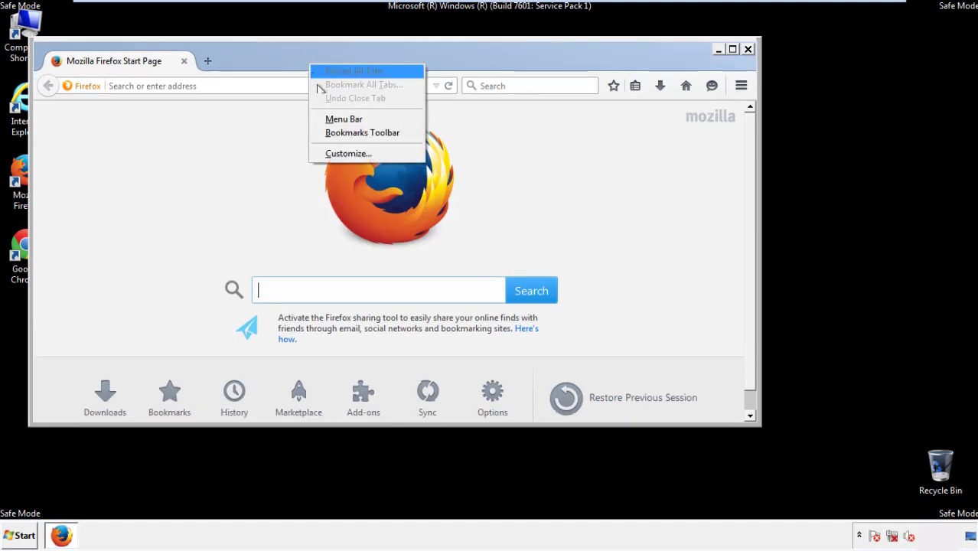
{"action": "left_click", "coordinate": [343, 119]}
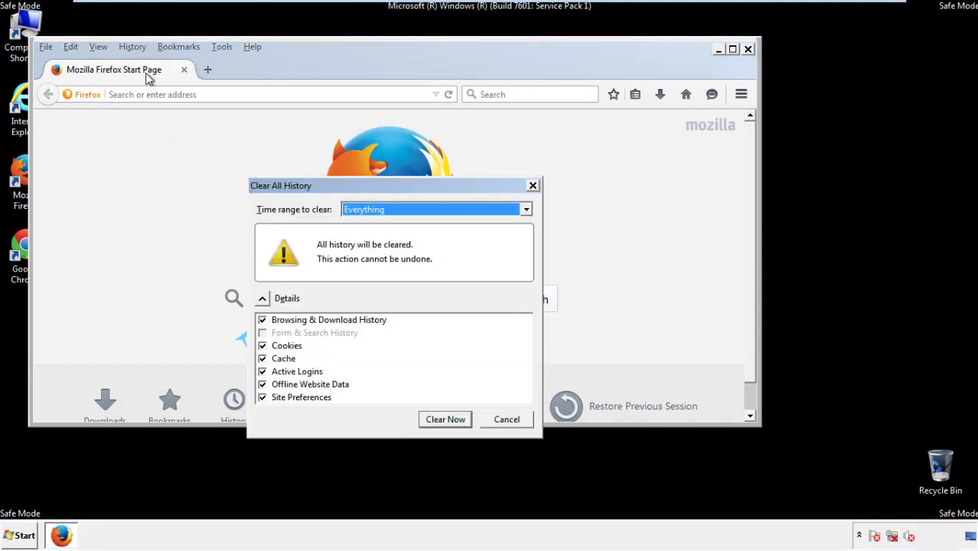
{"action": "left_click", "coordinate": [436, 209]}
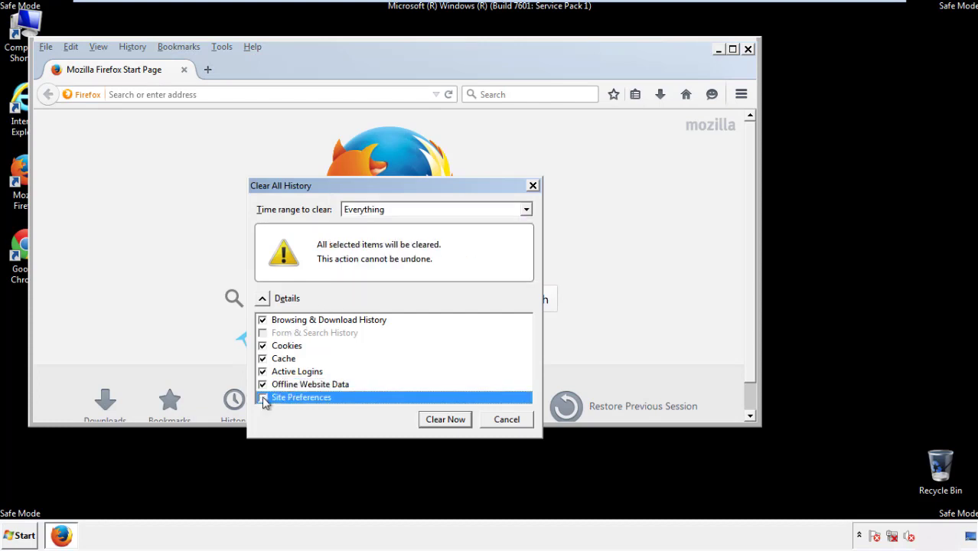
{"action": "left_click", "coordinate": [263, 397]}
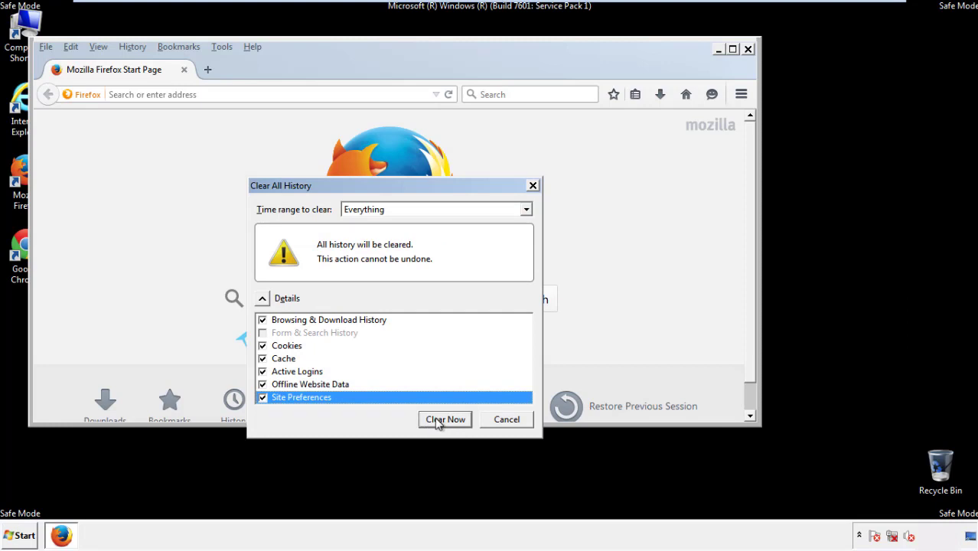
{"action": "left_click", "coordinate": [445, 420]}
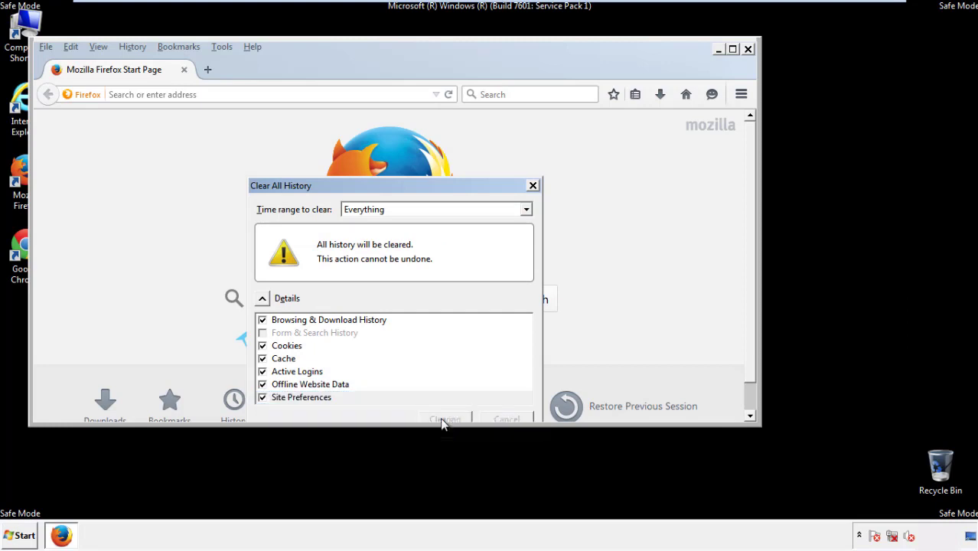
Step: Refresh Firefox from Troubleshooting Information, then finish and dismiss the follow-up prompts
{"action": "left_click", "coordinate": [444, 419]}
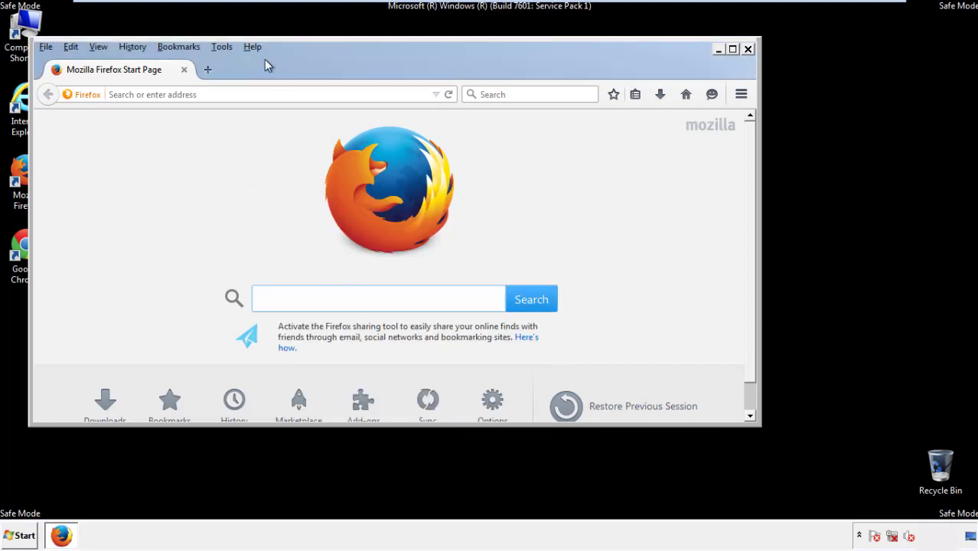
{"action": "left_click", "coordinate": [252, 46]}
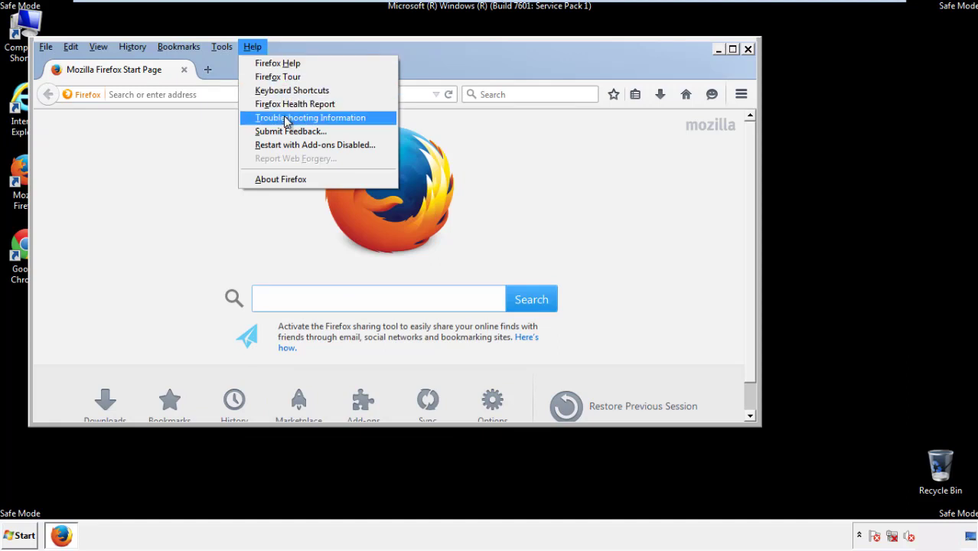
{"action": "left_click", "coordinate": [310, 117]}
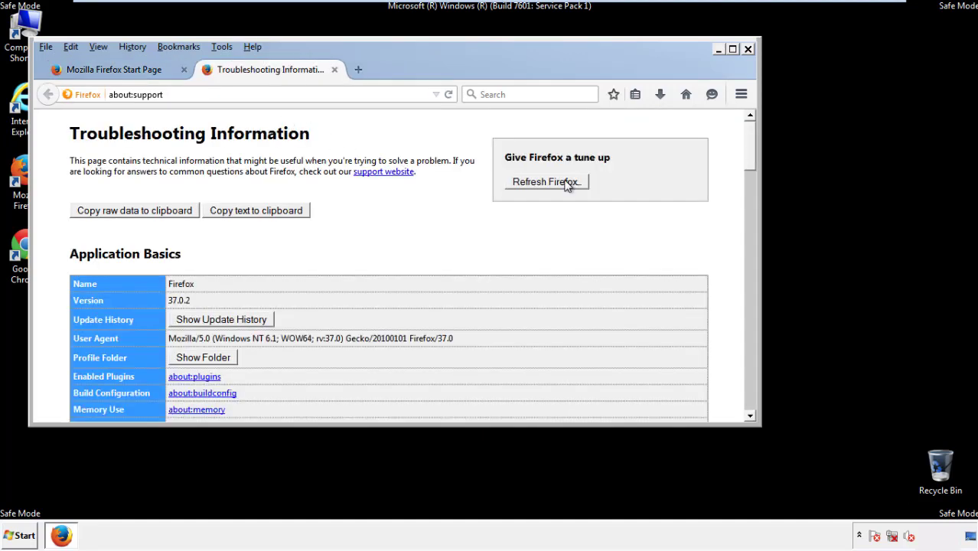
{"action": "left_click", "coordinate": [546, 181]}
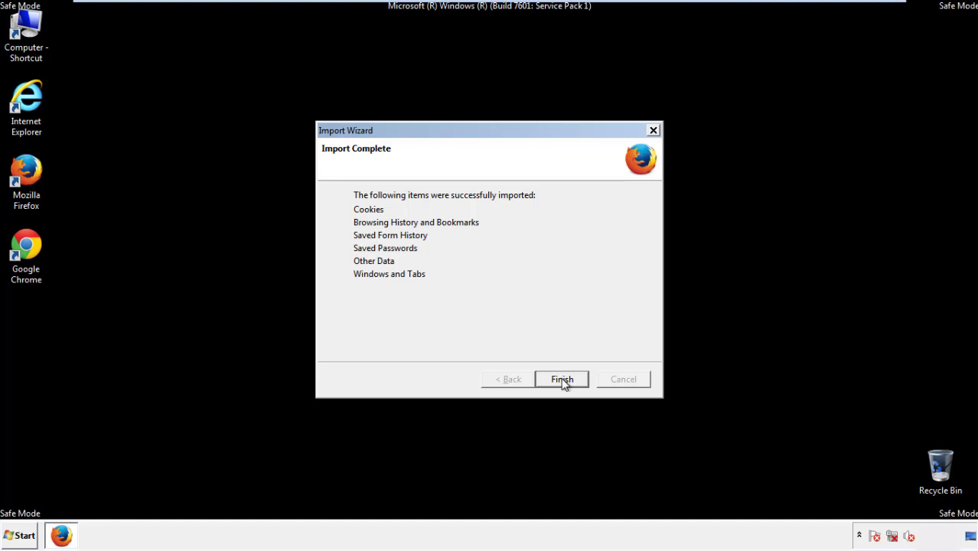
{"action": "left_click", "coordinate": [562, 379]}
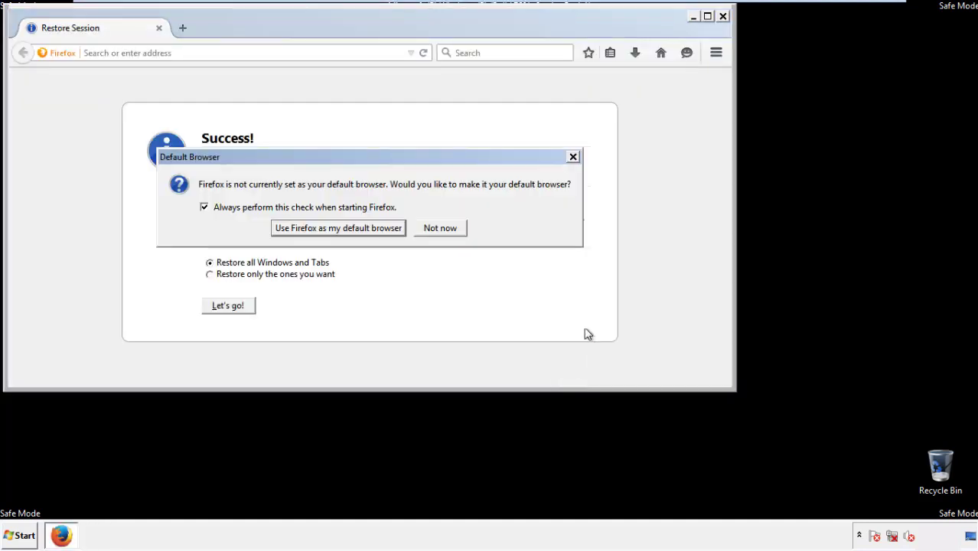
{"action": "left_click", "coordinate": [440, 227]}
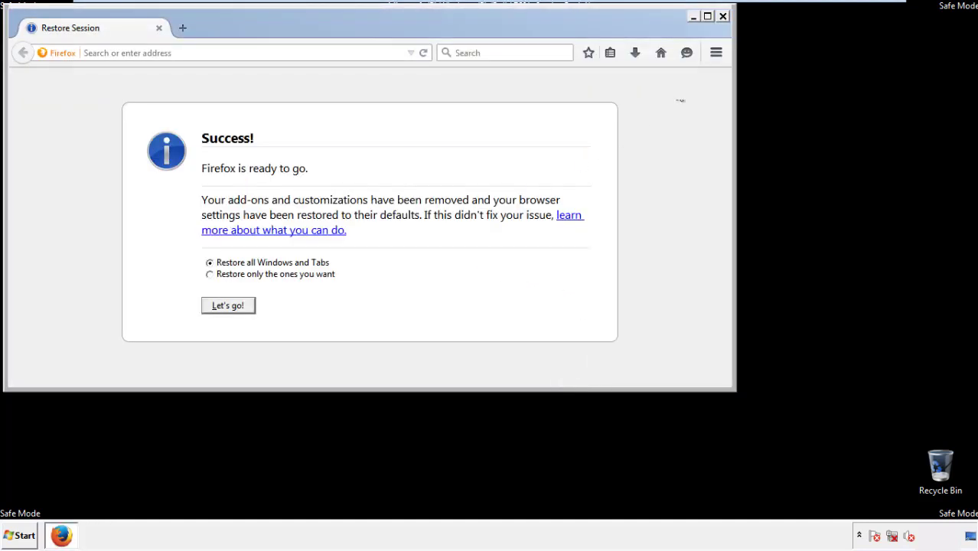
{"action": "left_click", "coordinate": [722, 16]}
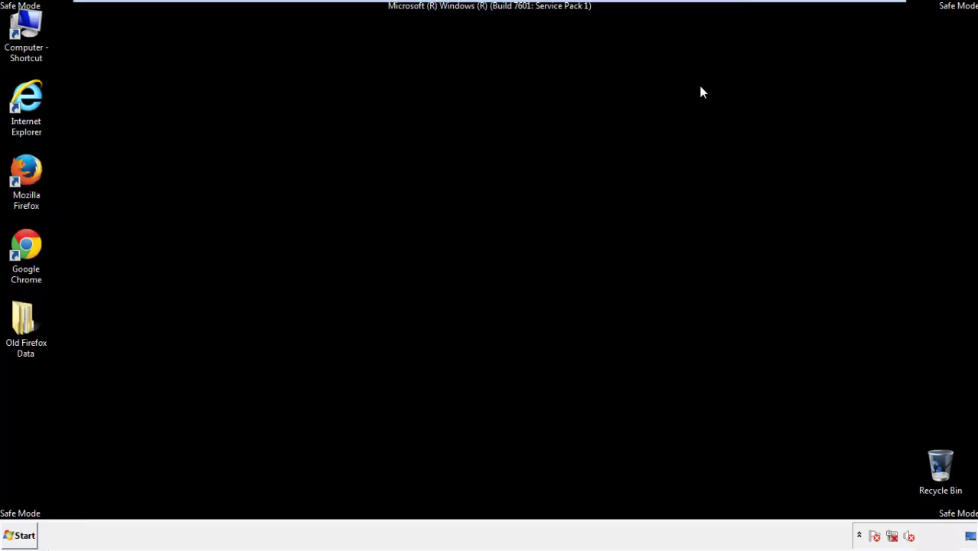
Step: Launch Google Chrome and go to its settings page
{"action": "left_click", "coordinate": [26, 253]}
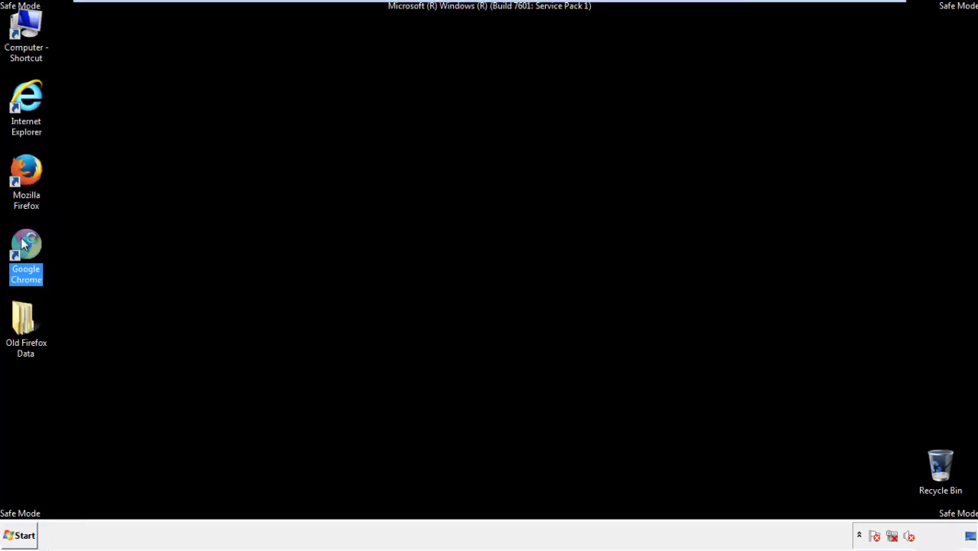
{"action": "double_click", "coordinate": [25, 253]}
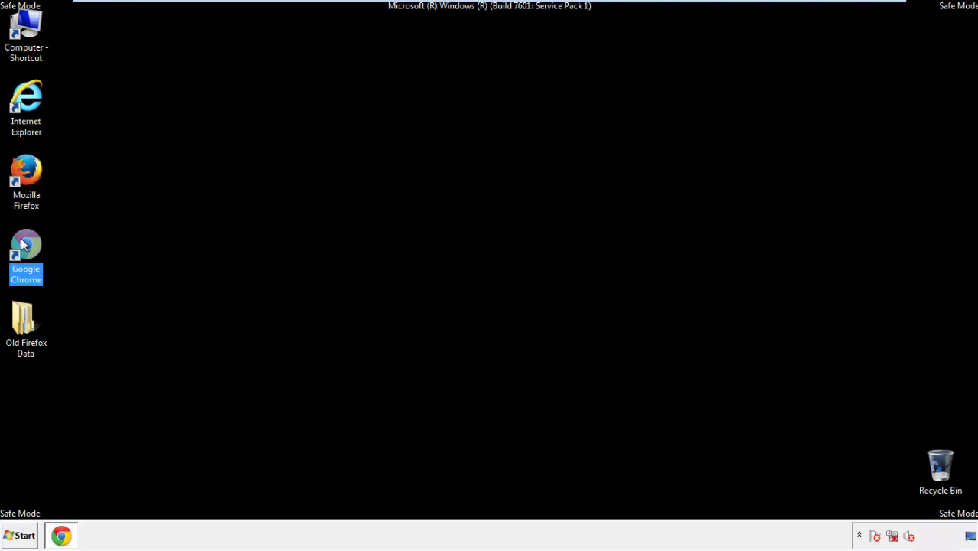
{"action": "double_click", "coordinate": [26, 252]}
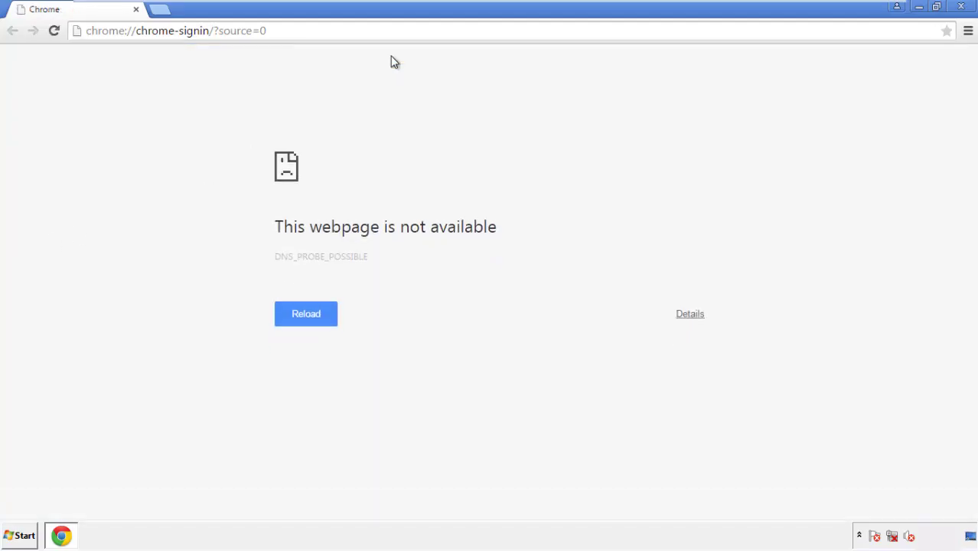
{"action": "left_click", "coordinate": [968, 31]}
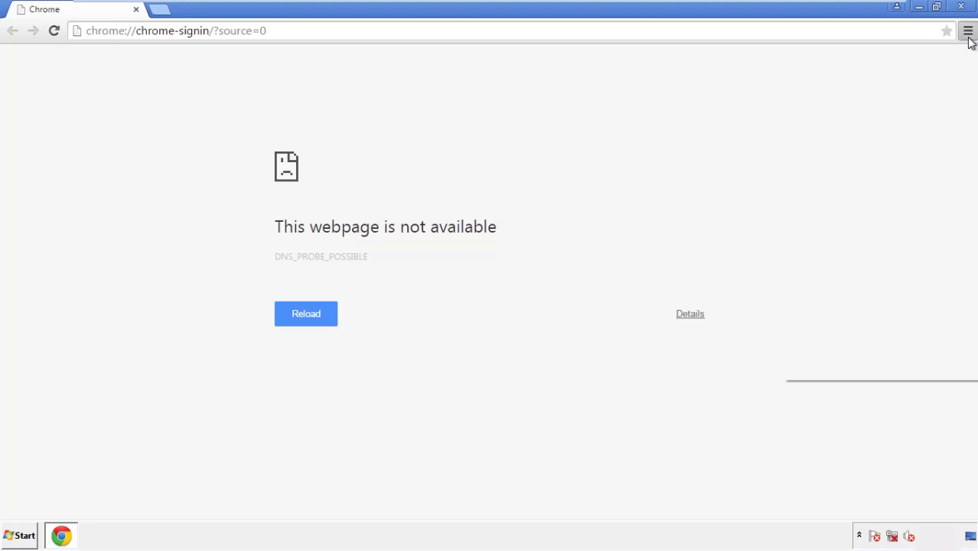
{"action": "left_click", "coordinate": [968, 30]}
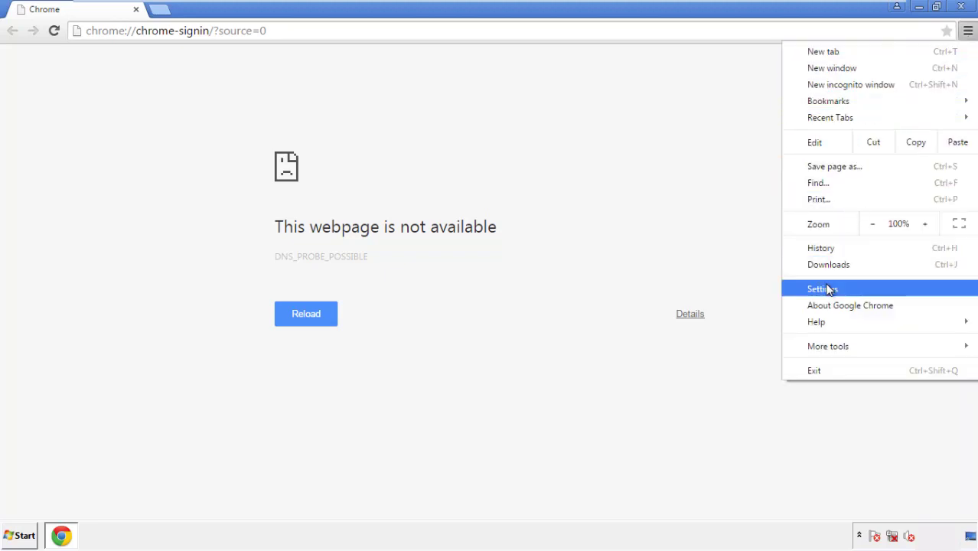
{"action": "left_click", "coordinate": [823, 289]}
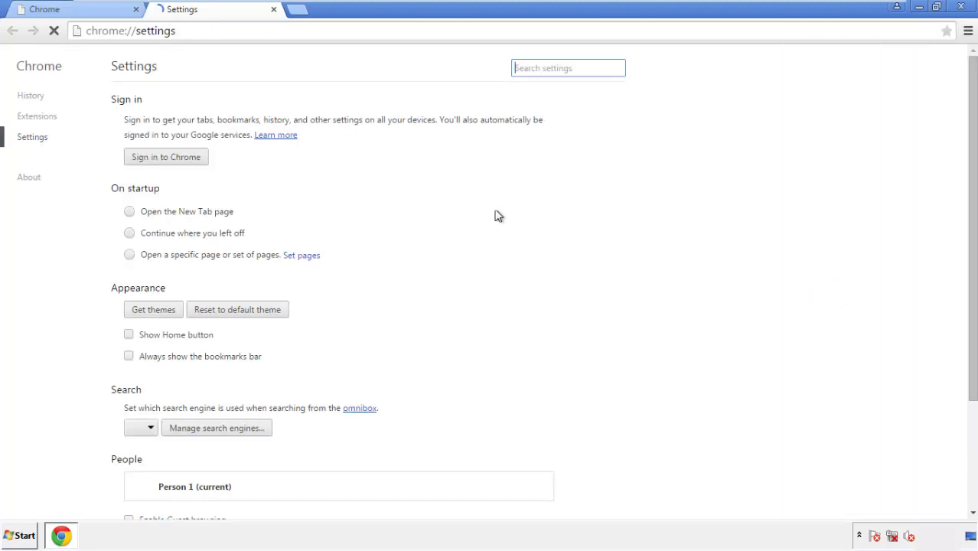
Step: Clear Chrome browsing data from the beginning of time, including content licenses
{"action": "left_click", "coordinate": [31, 94]}
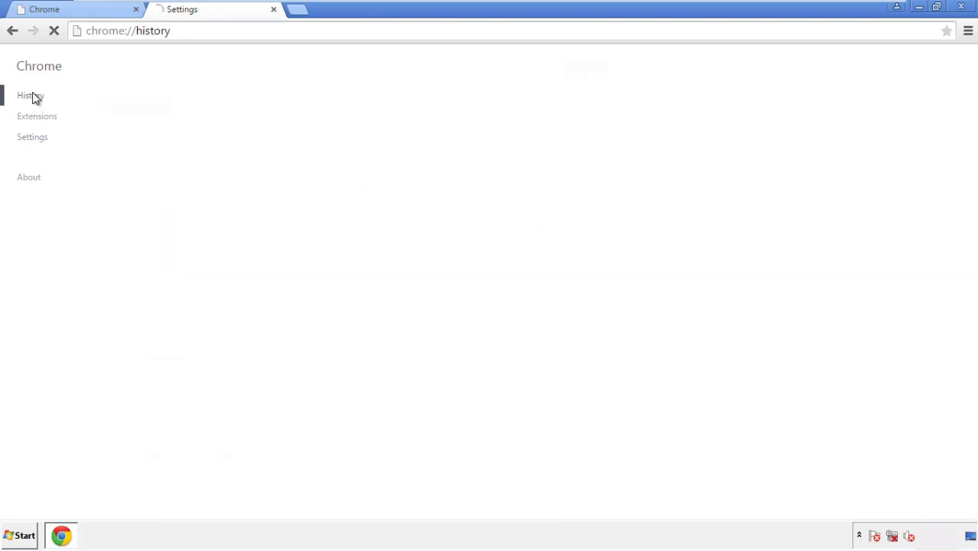
{"action": "left_click", "coordinate": [31, 95]}
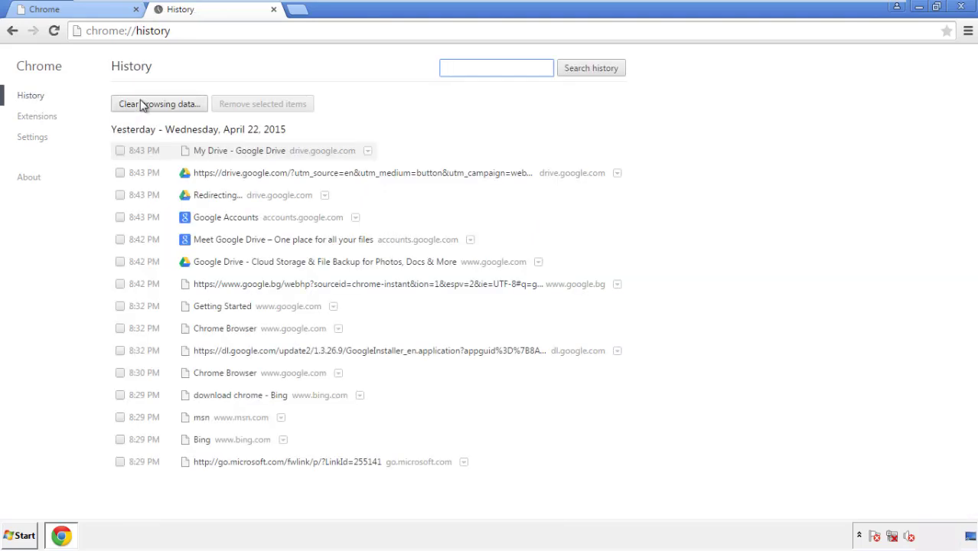
{"action": "left_click", "coordinate": [158, 104]}
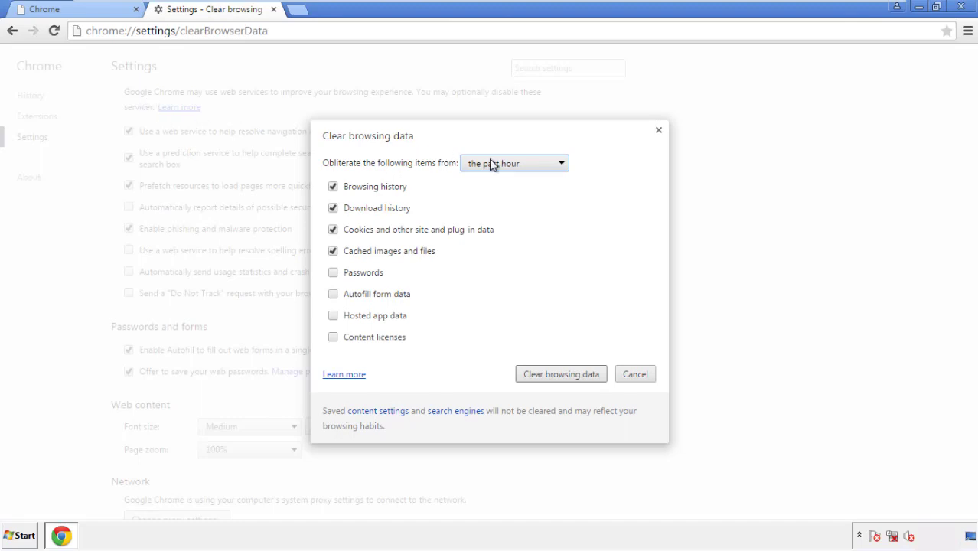
{"action": "left_click", "coordinate": [515, 162]}
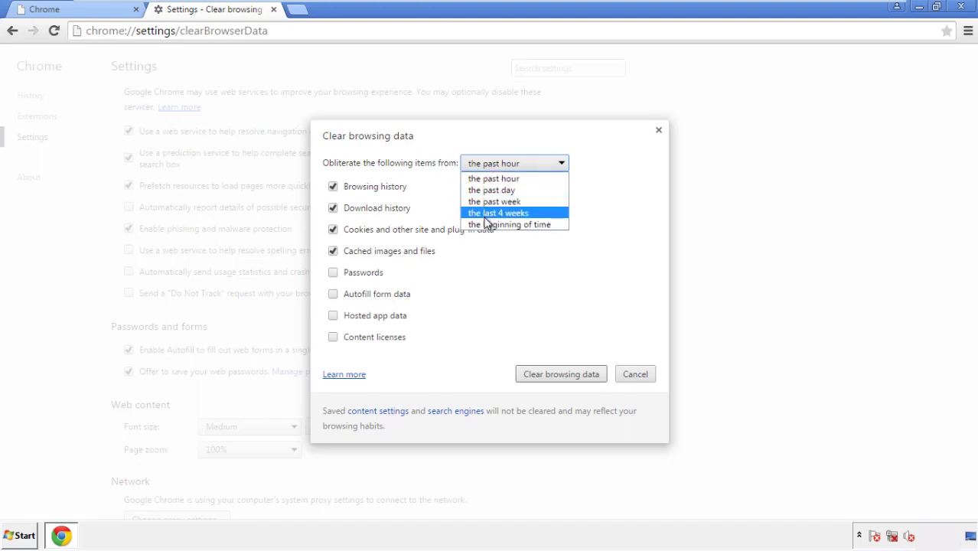
{"action": "mouse_move", "coordinate": [498, 178]}
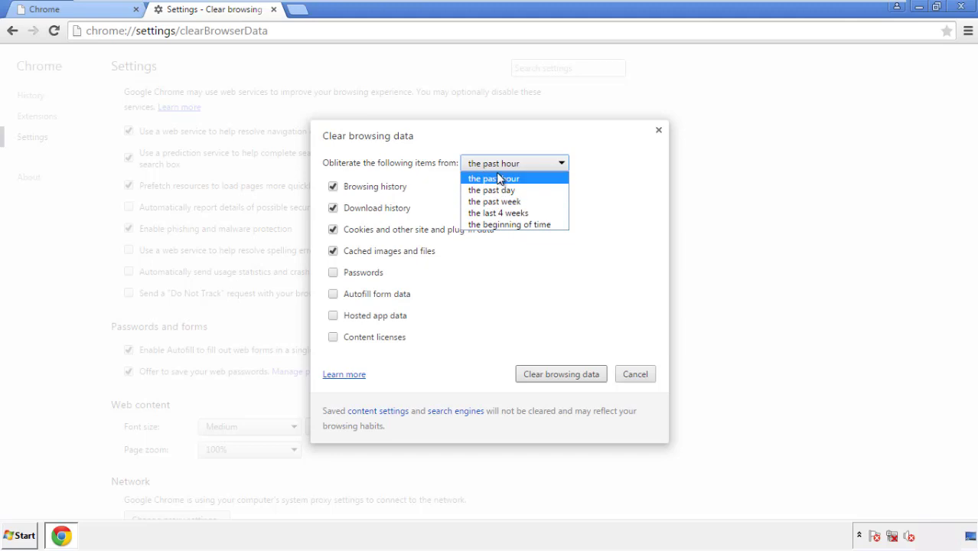
{"action": "mouse_move", "coordinate": [510, 224]}
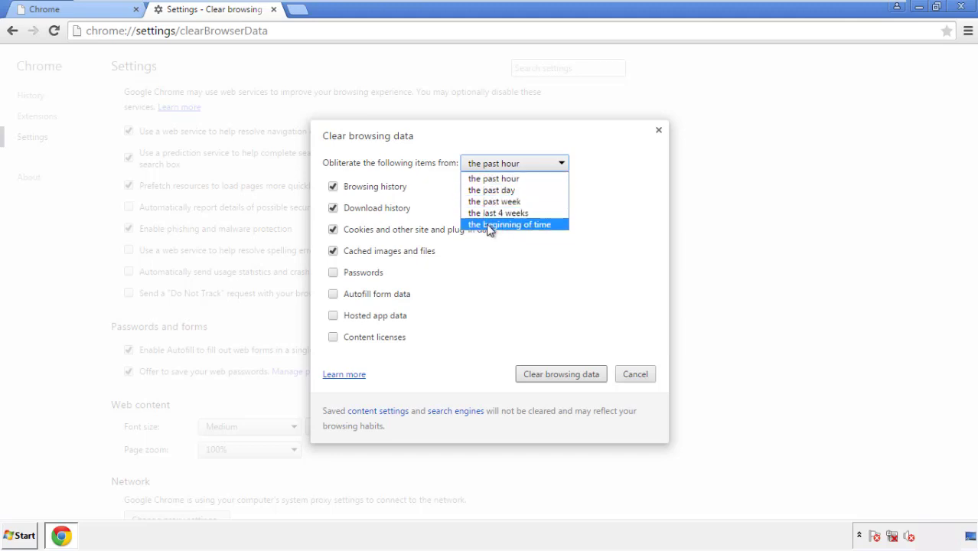
{"action": "left_click", "coordinate": [511, 225]}
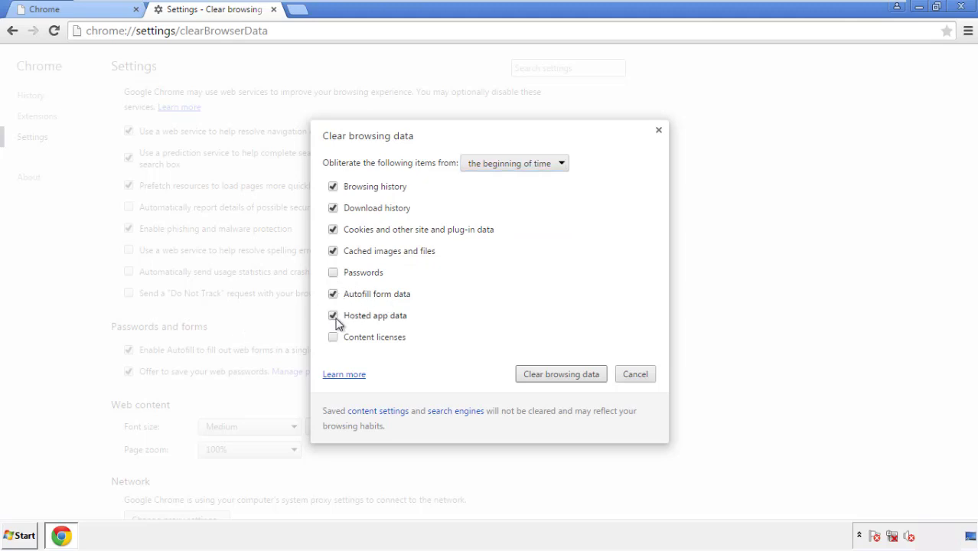
{"action": "left_click", "coordinate": [333, 337]}
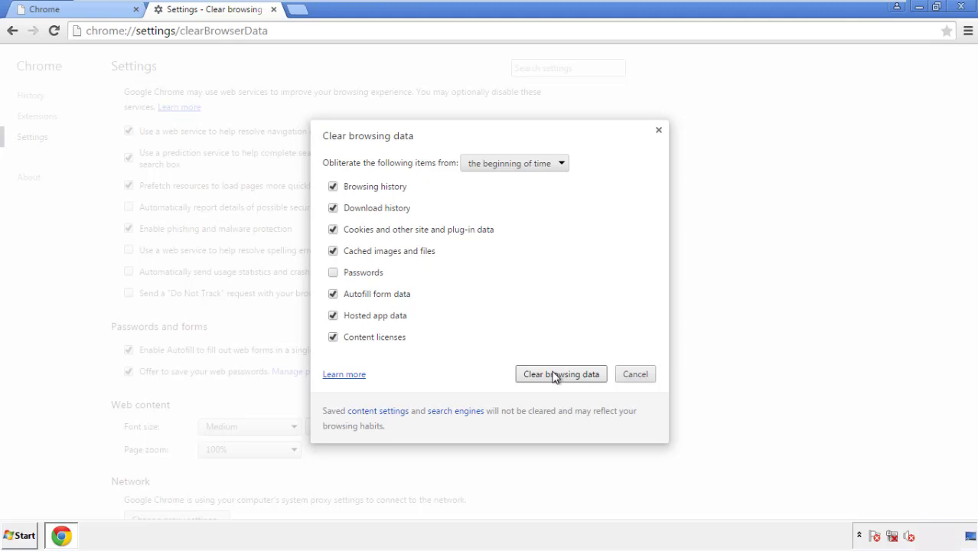
{"action": "left_click", "coordinate": [561, 375]}
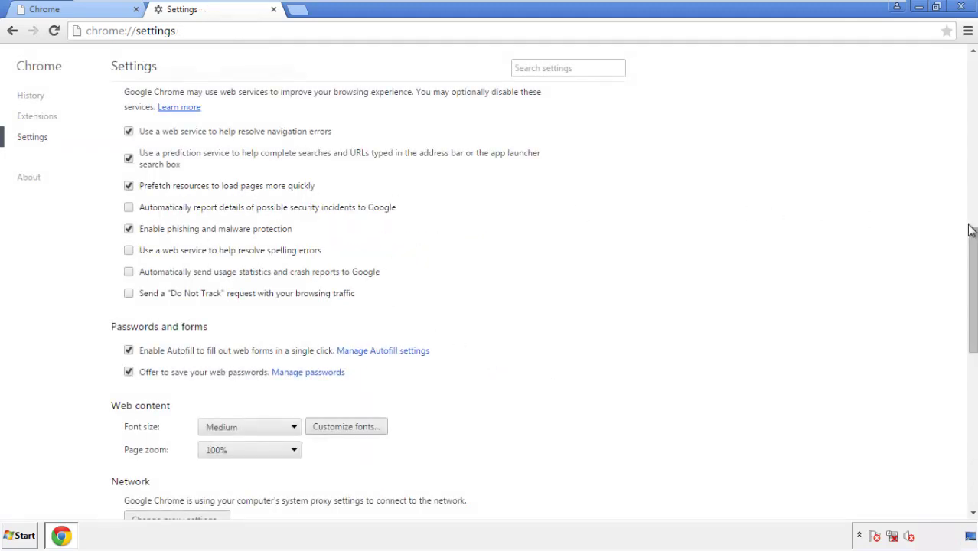
Step: Reset Chrome's settings to defaults and close the browser
{"action": "scroll", "scroll_direction": "down", "scroll_amount": 3}
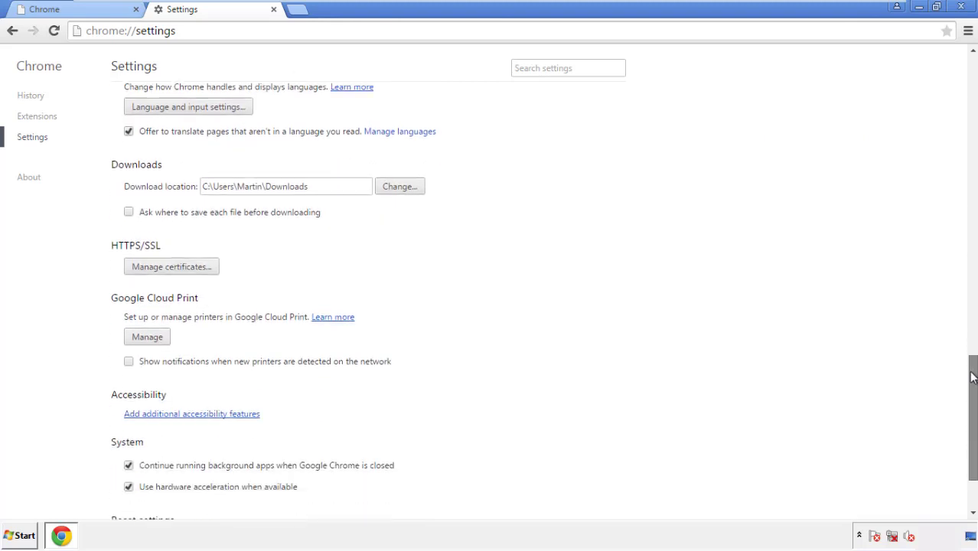
{"action": "scroll", "scroll_direction": "down", "scroll_amount": 3}
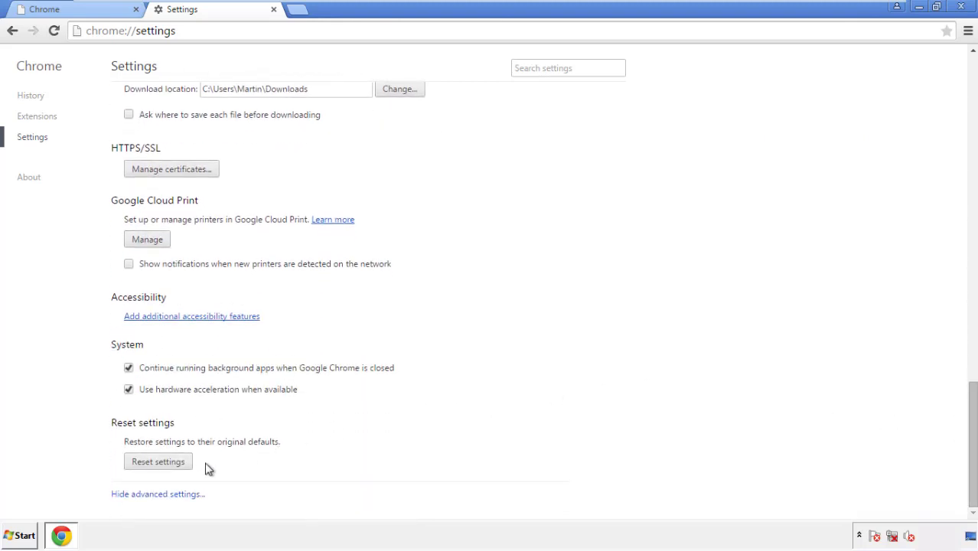
{"action": "left_click", "coordinate": [158, 462]}
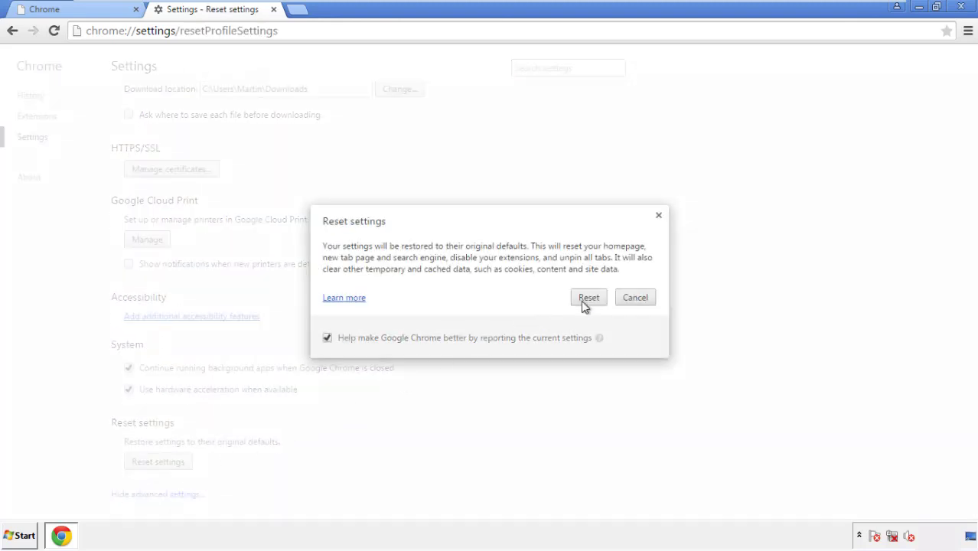
{"action": "left_click", "coordinate": [589, 297]}
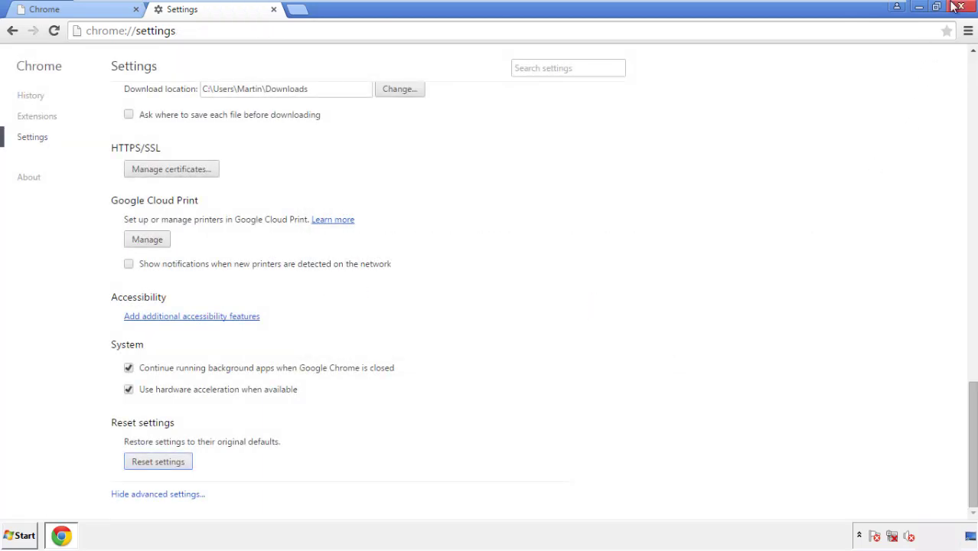
{"action": "left_click", "coordinate": [962, 7]}
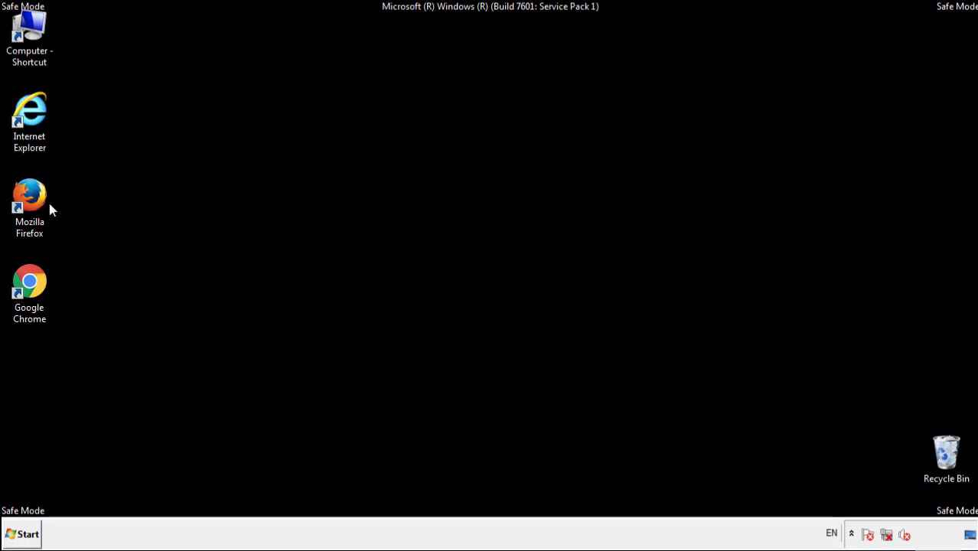
Step: Launch Firefox and remove the Search Mine add-on in the Add-ons manager
{"action": "double_click", "coordinate": [29, 195]}
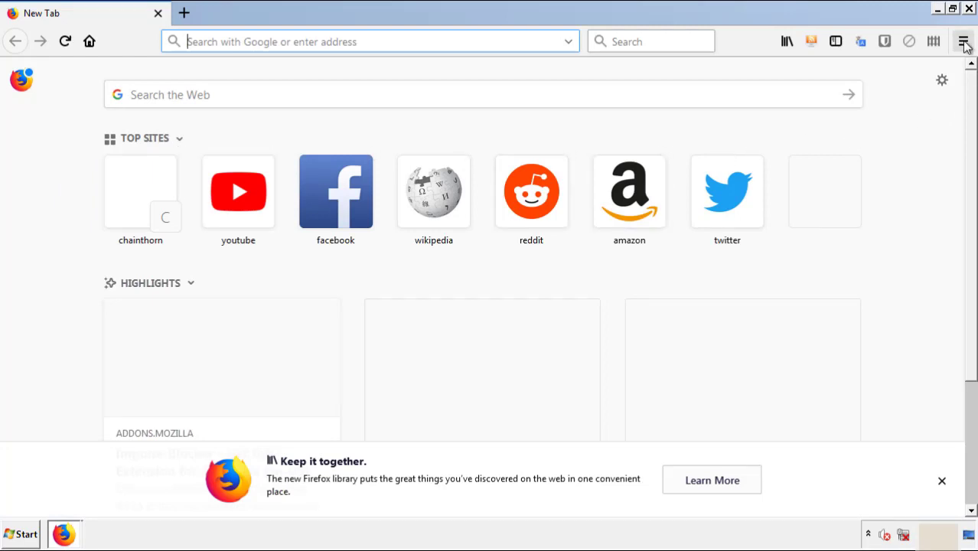
{"action": "left_click", "coordinate": [963, 41]}
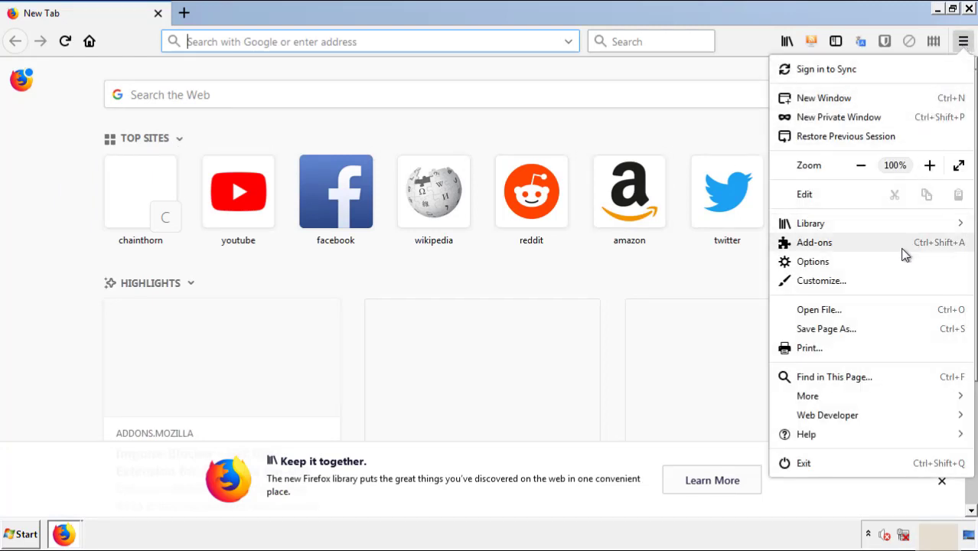
{"action": "left_click", "coordinate": [814, 242]}
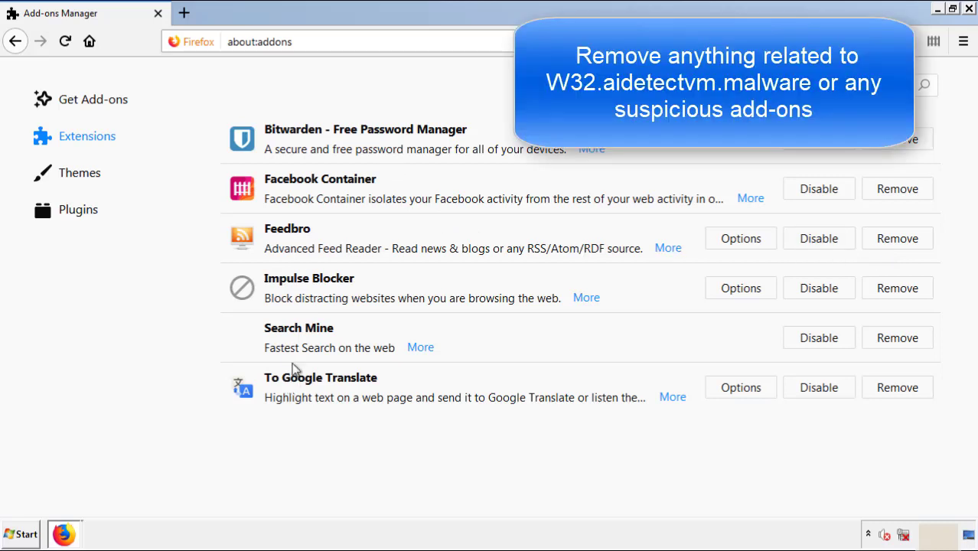
{"action": "mouse_move", "coordinate": [897, 337]}
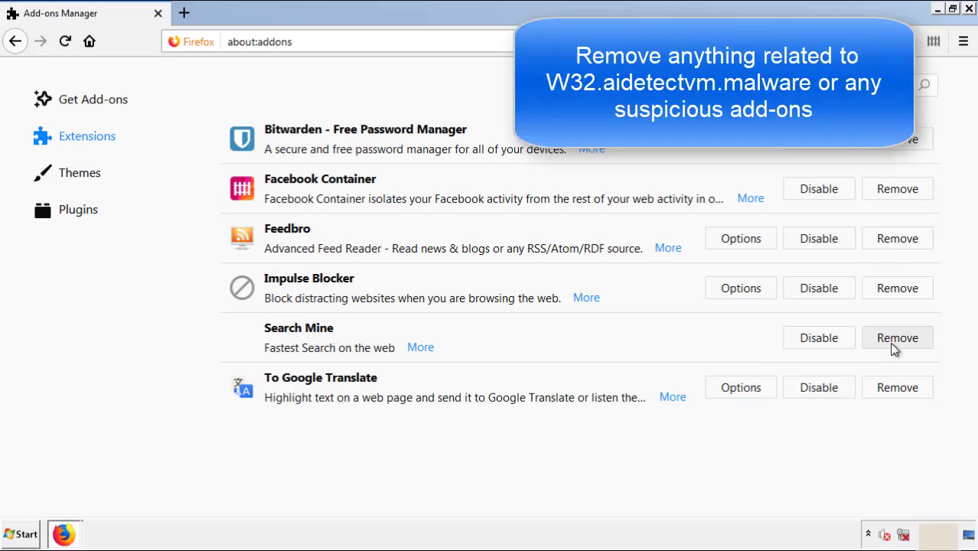
{"action": "left_click", "coordinate": [897, 338]}
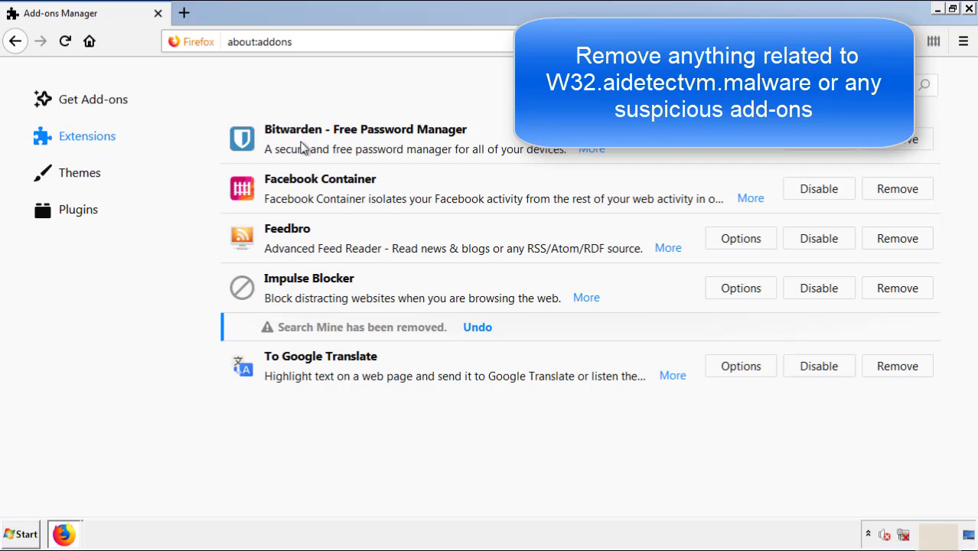
{"action": "mouse_move", "coordinate": [926, 44]}
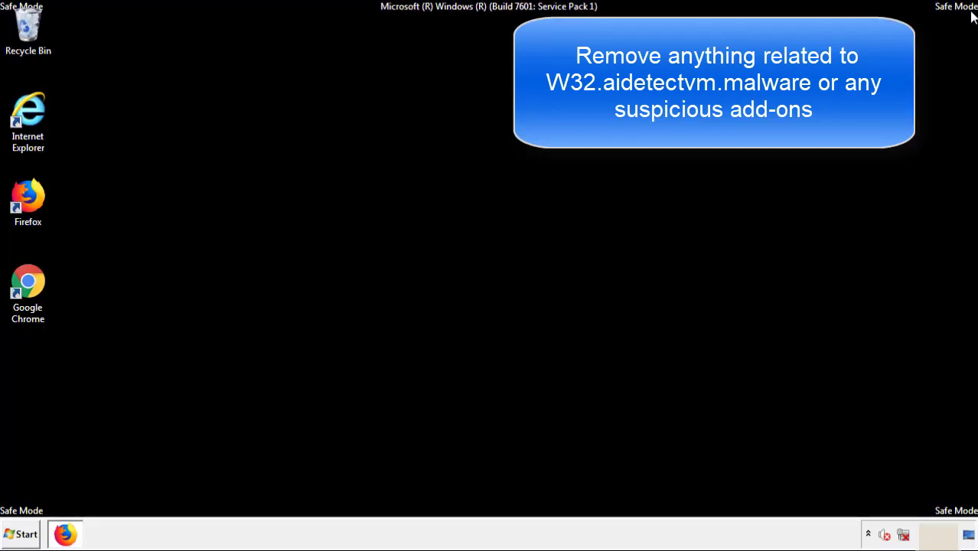
{"action": "mouse_move", "coordinate": [28, 287]}
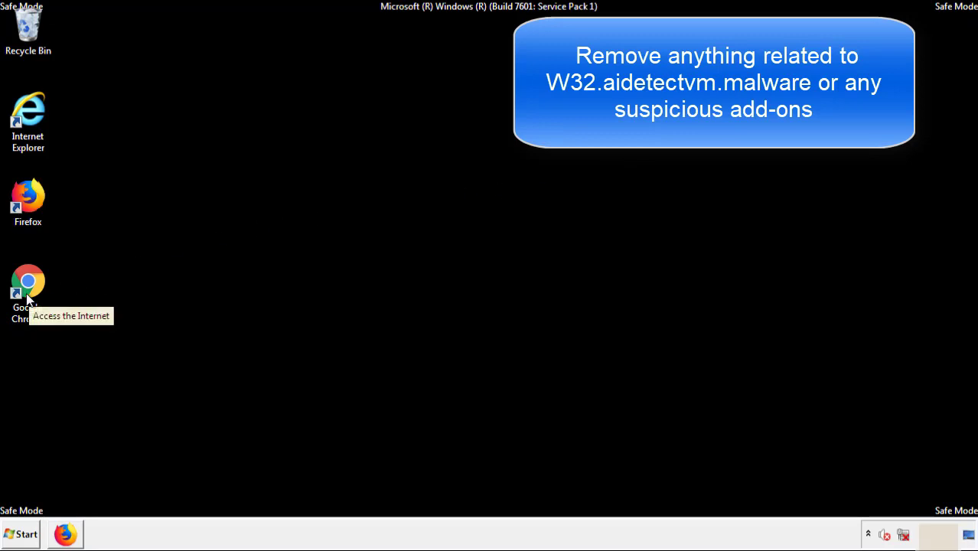
Step: Remove the Search Mine extension from Chrome, close it, and open the Start menu
{"action": "double_click", "coordinate": [27, 287]}
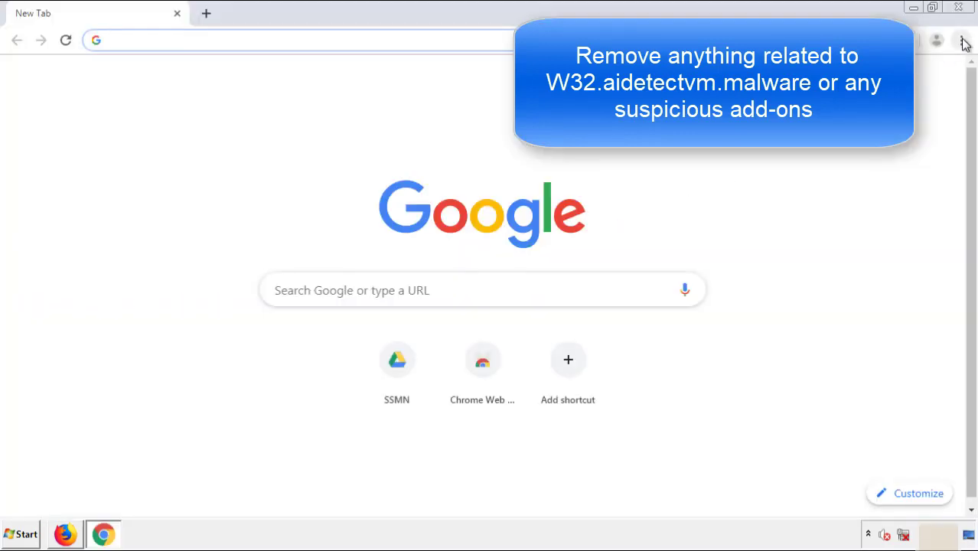
{"action": "left_click", "coordinate": [962, 39]}
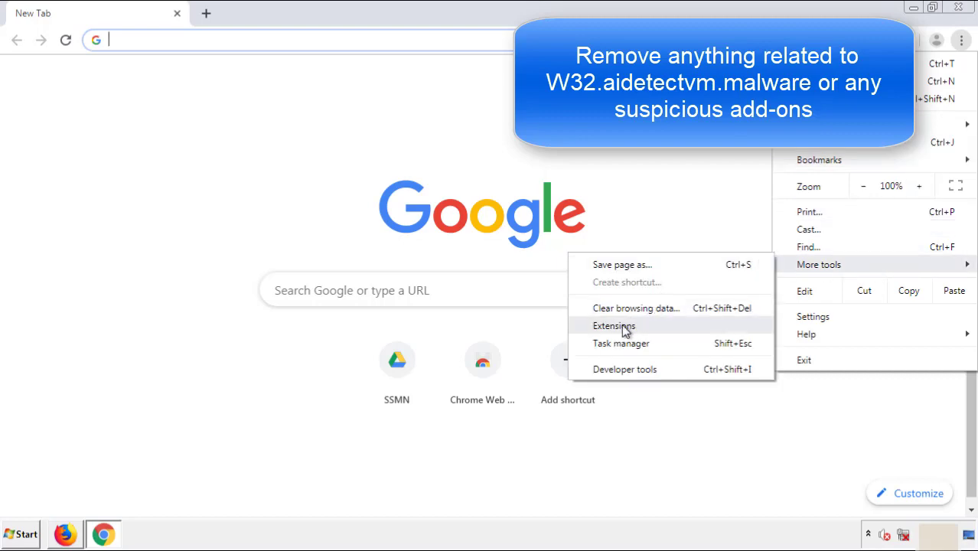
{"action": "left_click", "coordinate": [615, 325]}
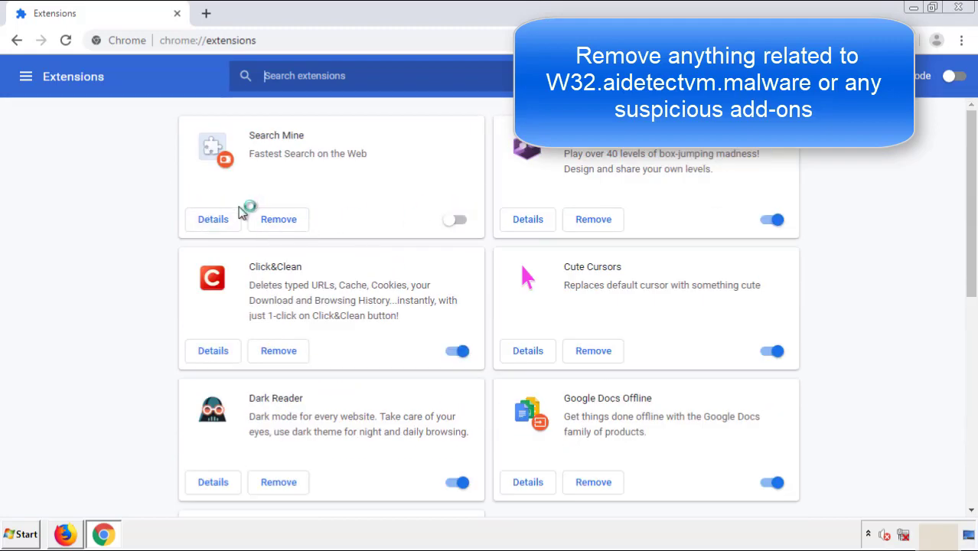
{"action": "left_click", "coordinate": [279, 218]}
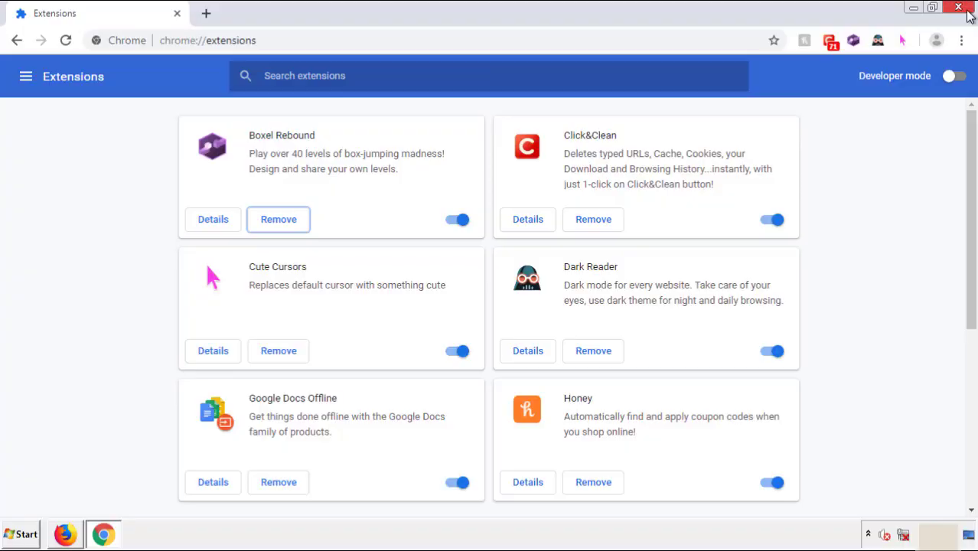
{"action": "left_click", "coordinate": [959, 7]}
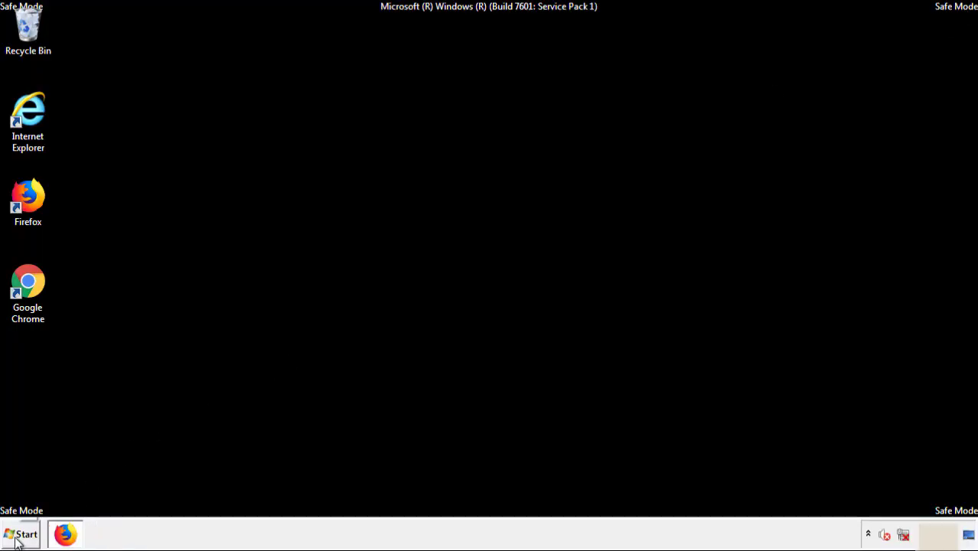
{"action": "left_click", "coordinate": [21, 535]}
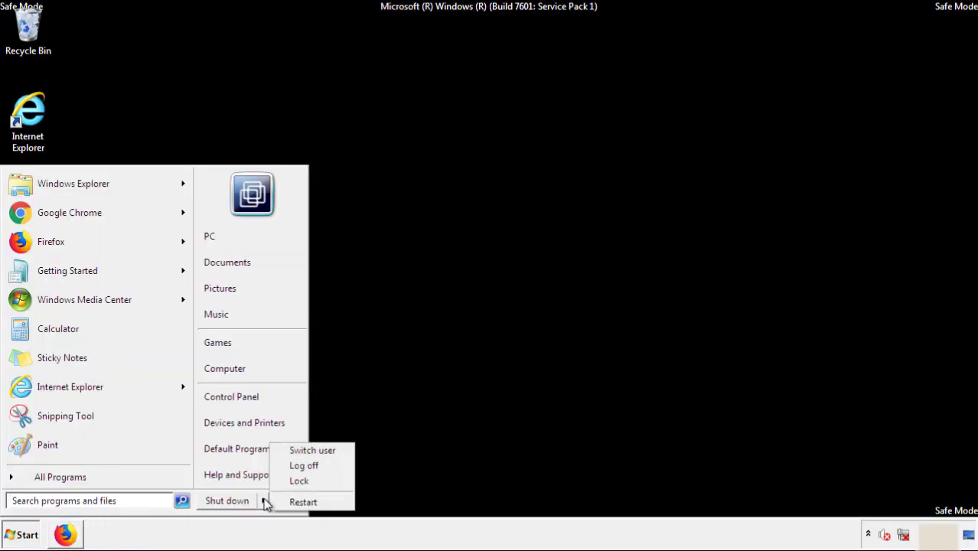